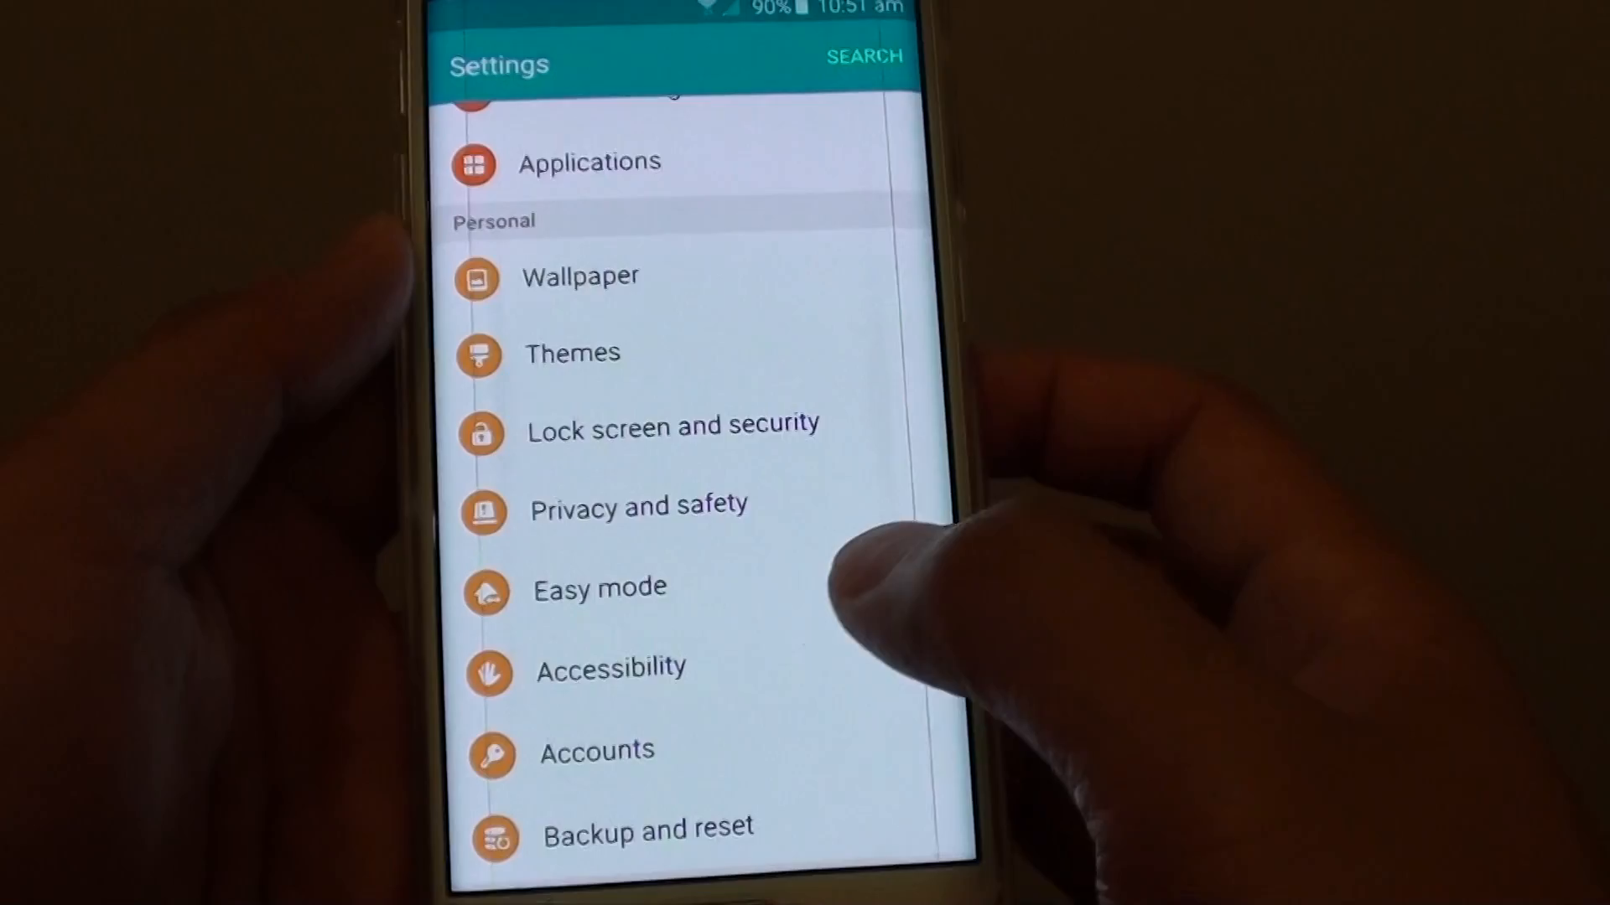
Step: Enable 'Turn off all sounds' under Accessibility > Hearing
click(609, 668)
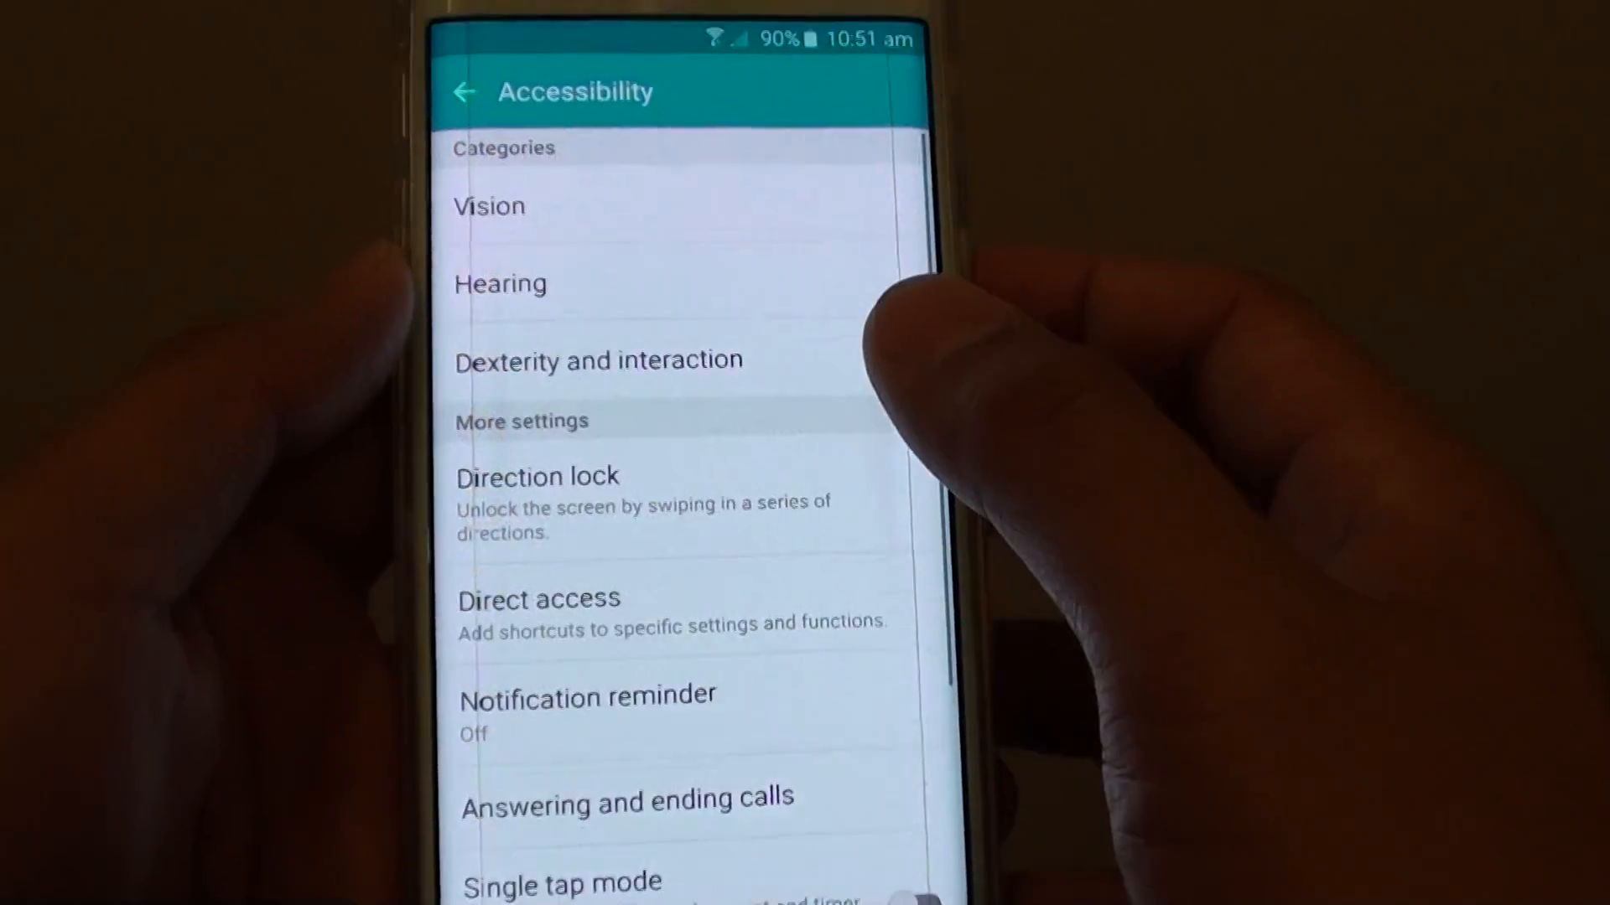
click(499, 285)
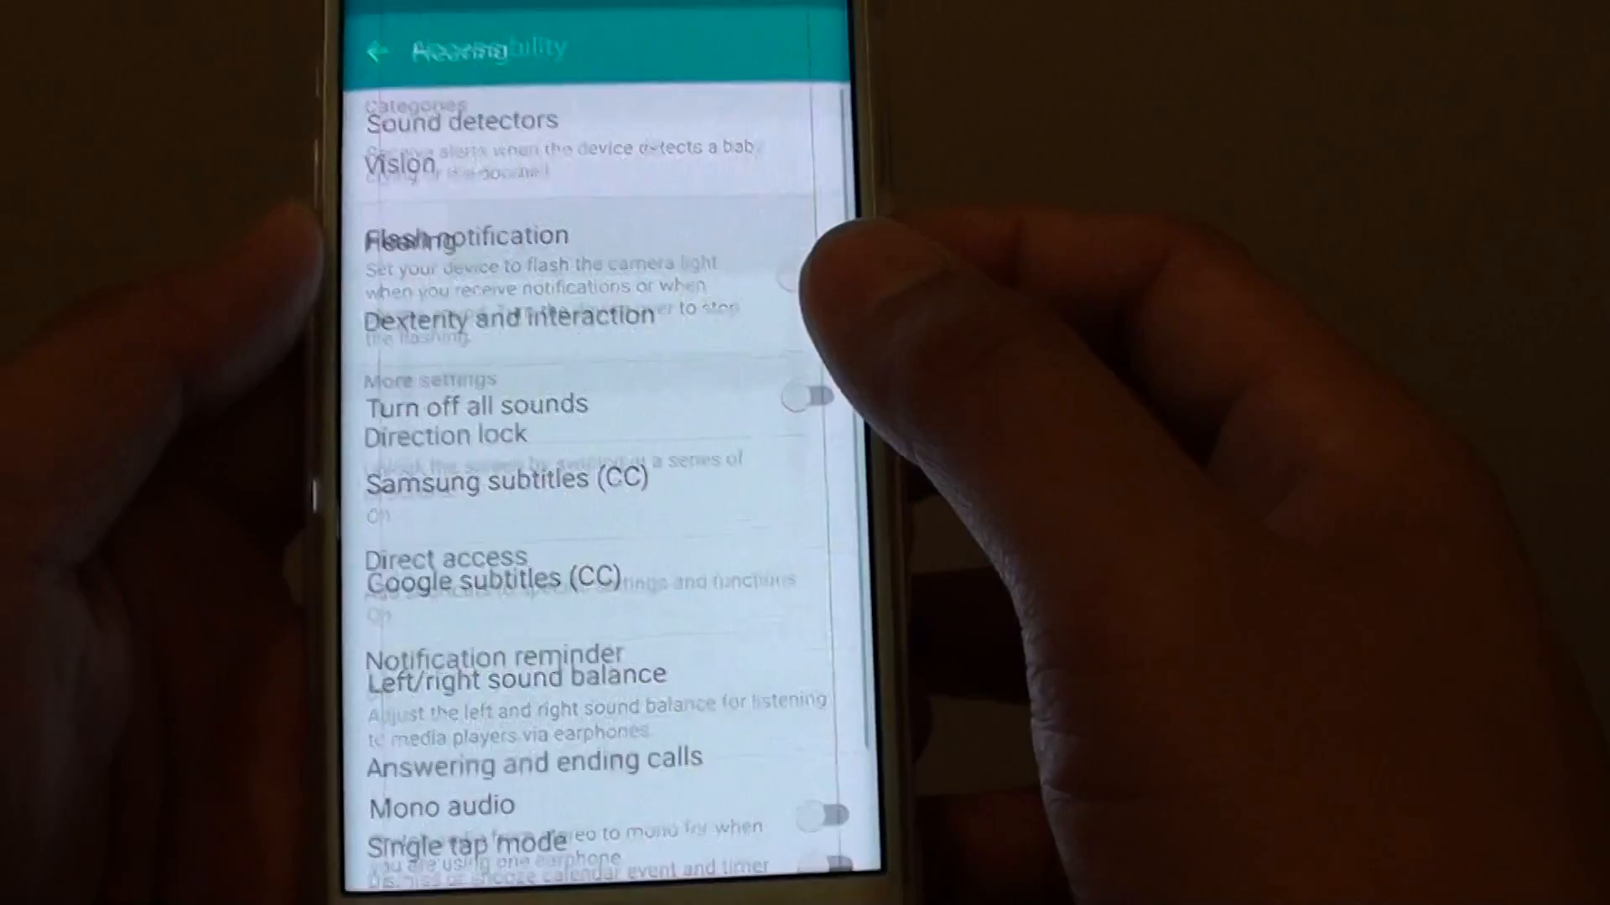
scroll(up, 3)
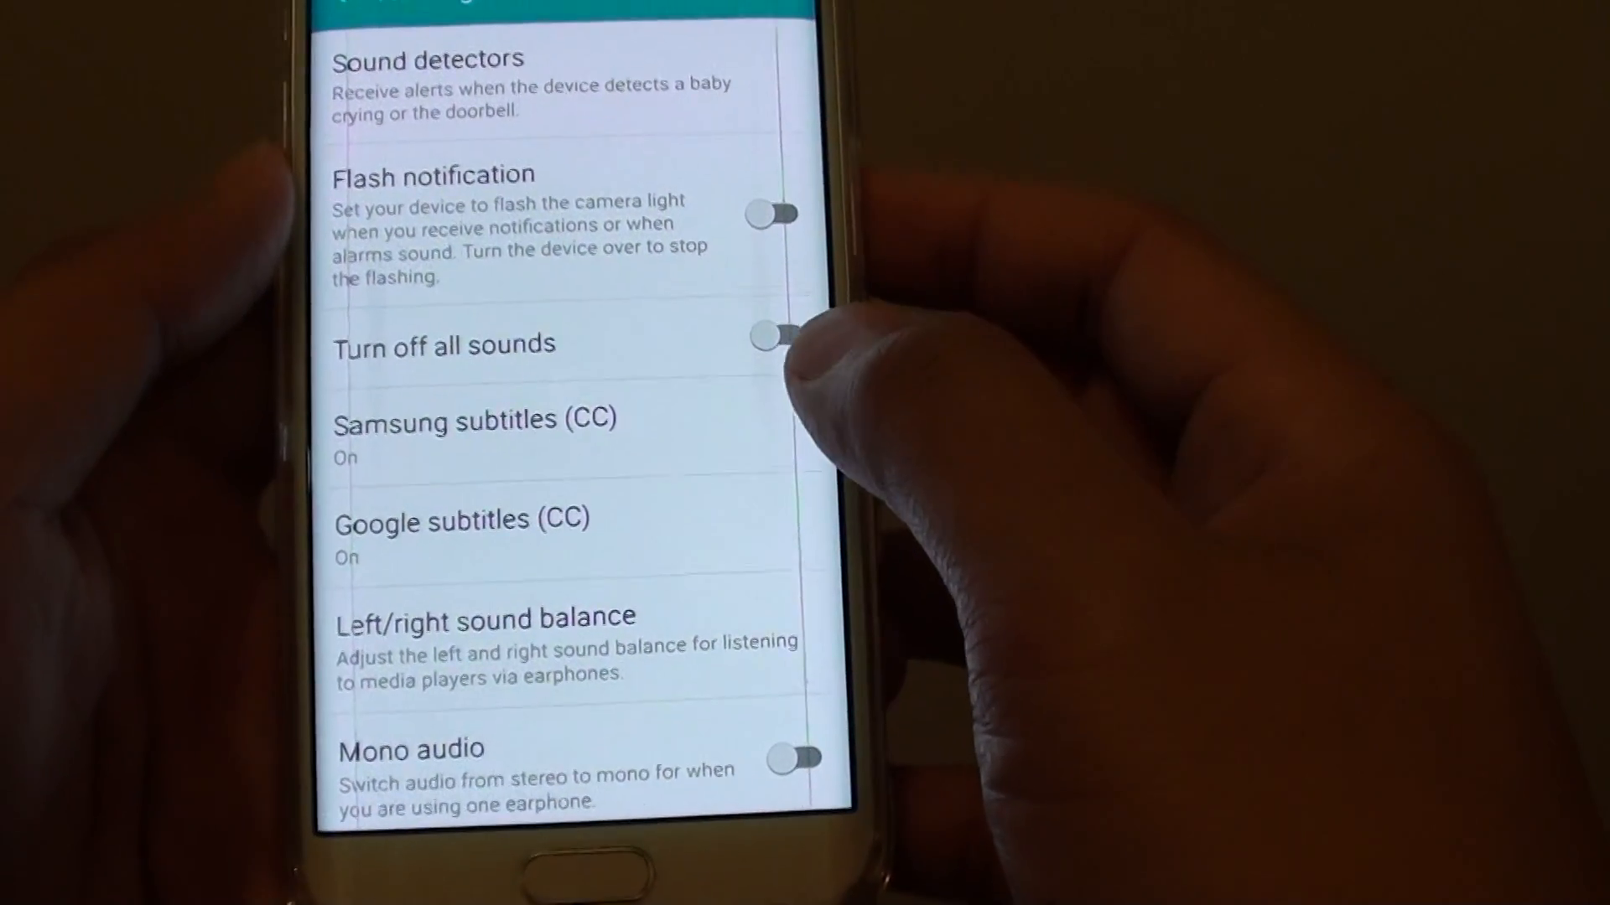
click(779, 335)
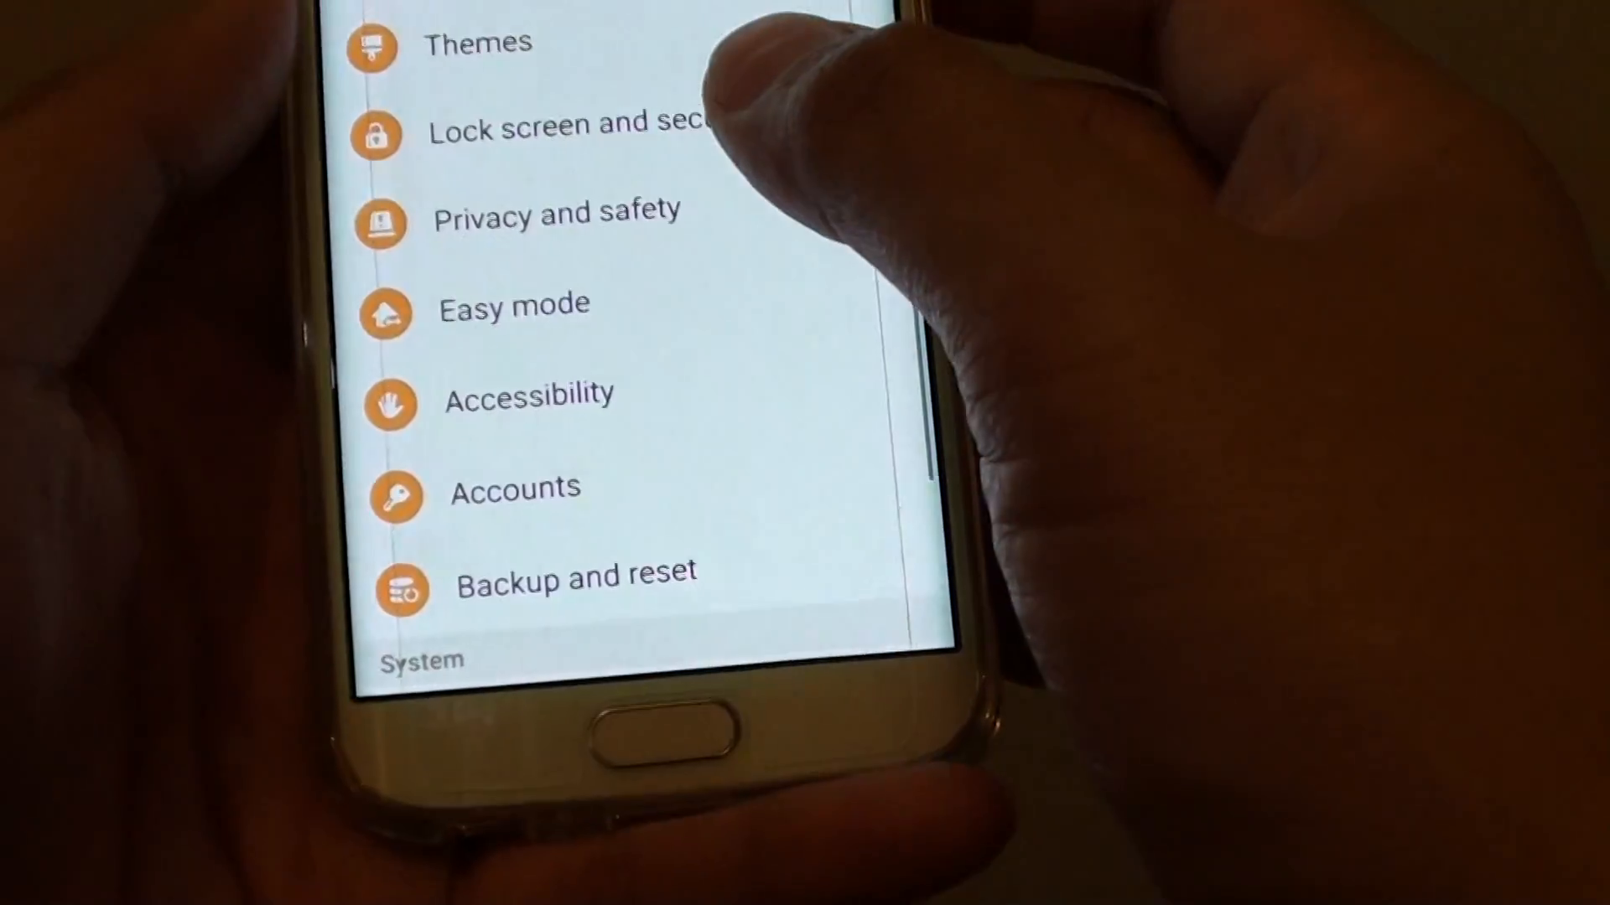
Step: Return to the Hearing accessibility options under Accessibility
click(529, 397)
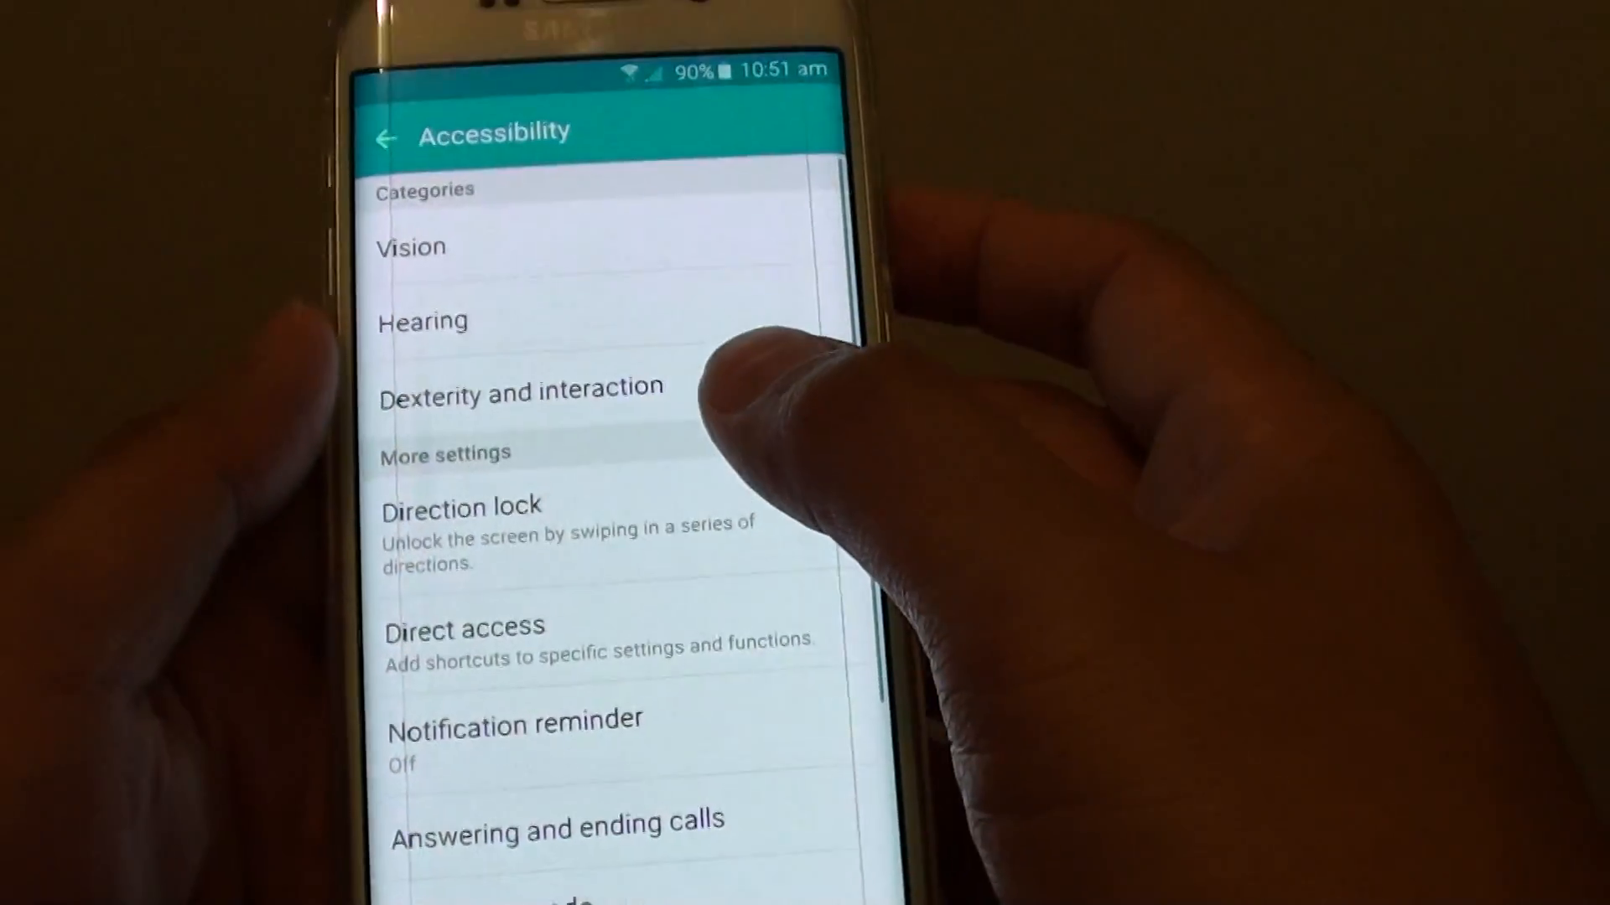
click(421, 320)
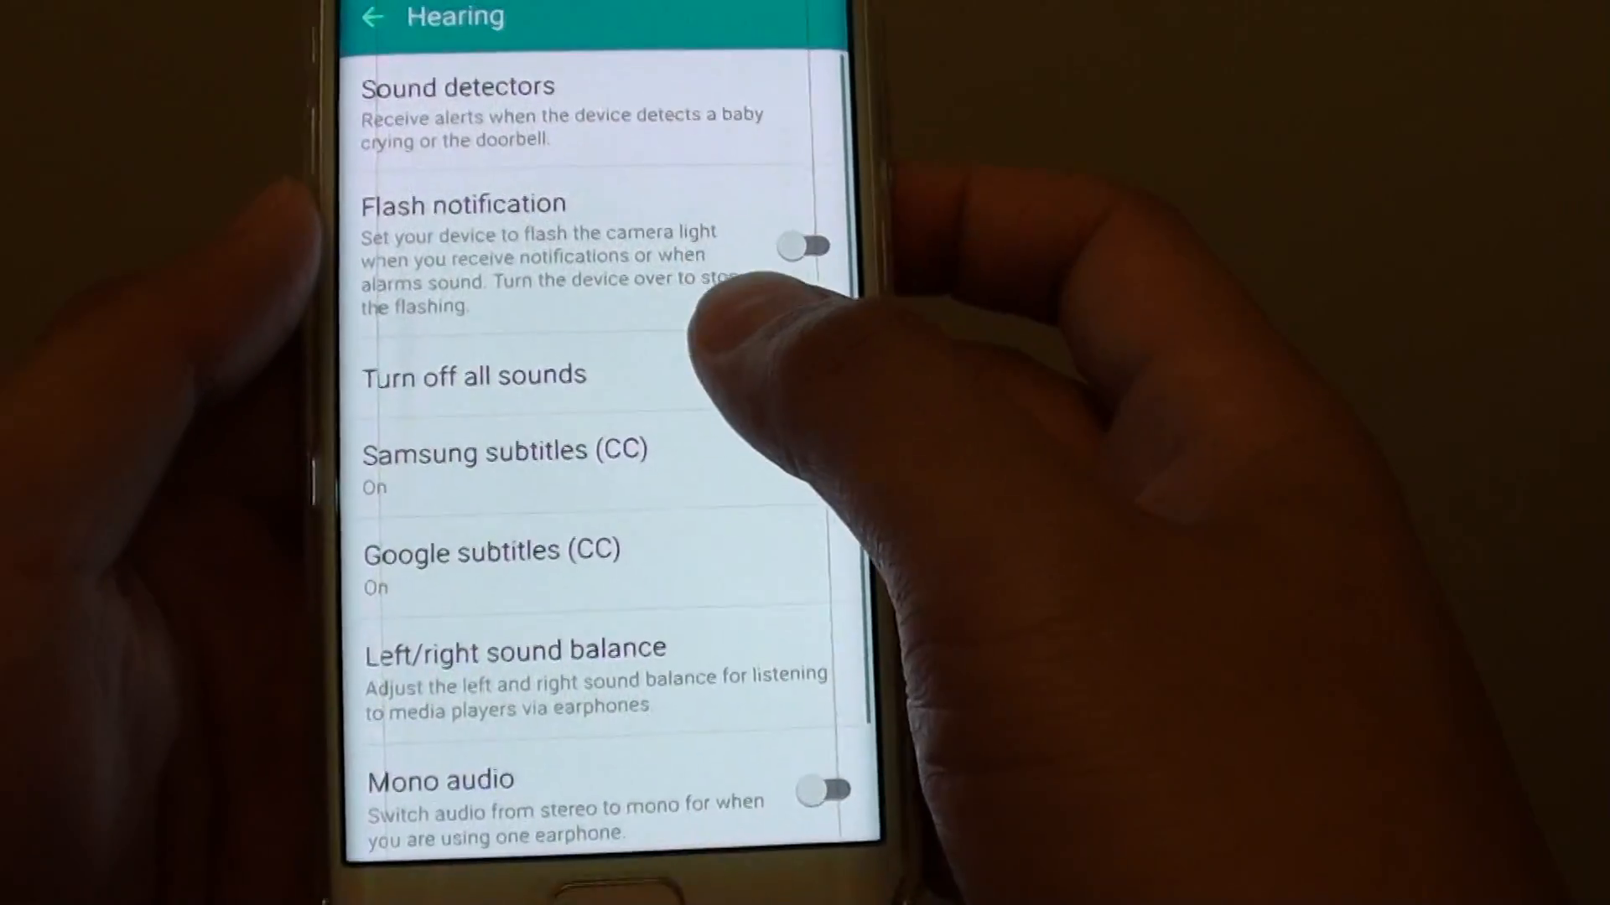